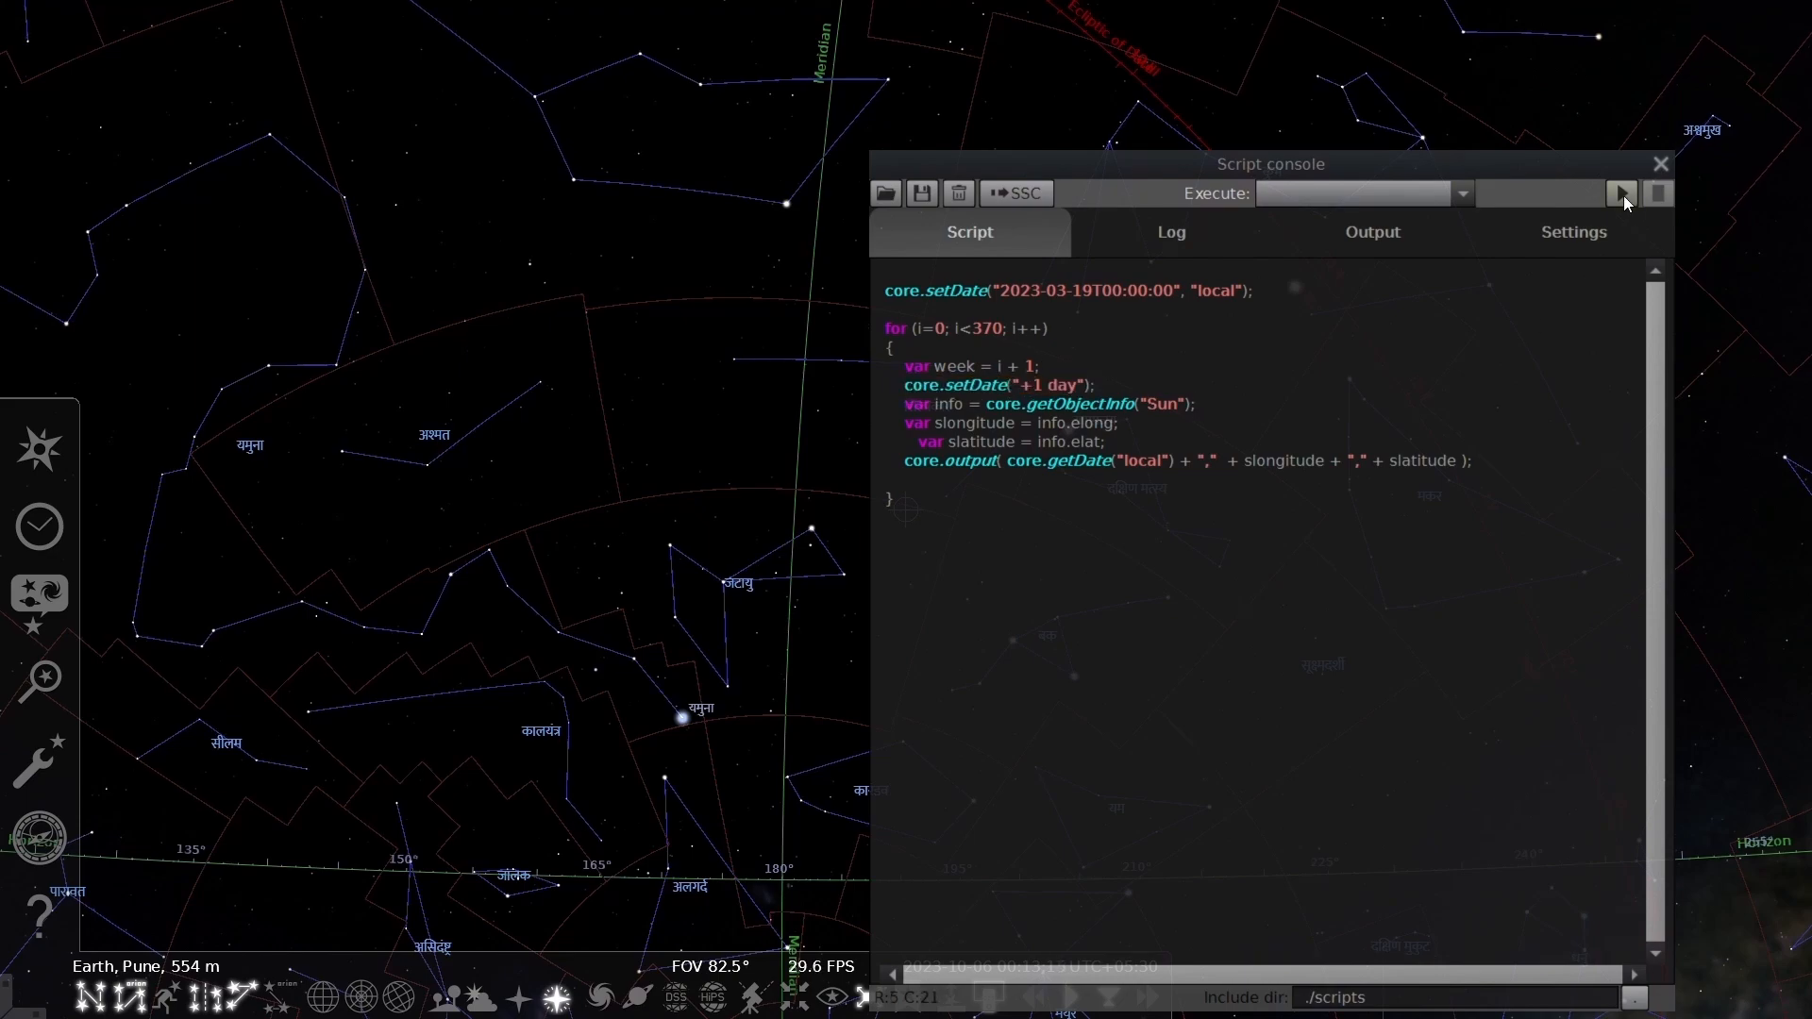
# - Run the Sun ecliptic script and scroll through its daily date, longitude and latitude output
pyautogui.click(1622, 193)
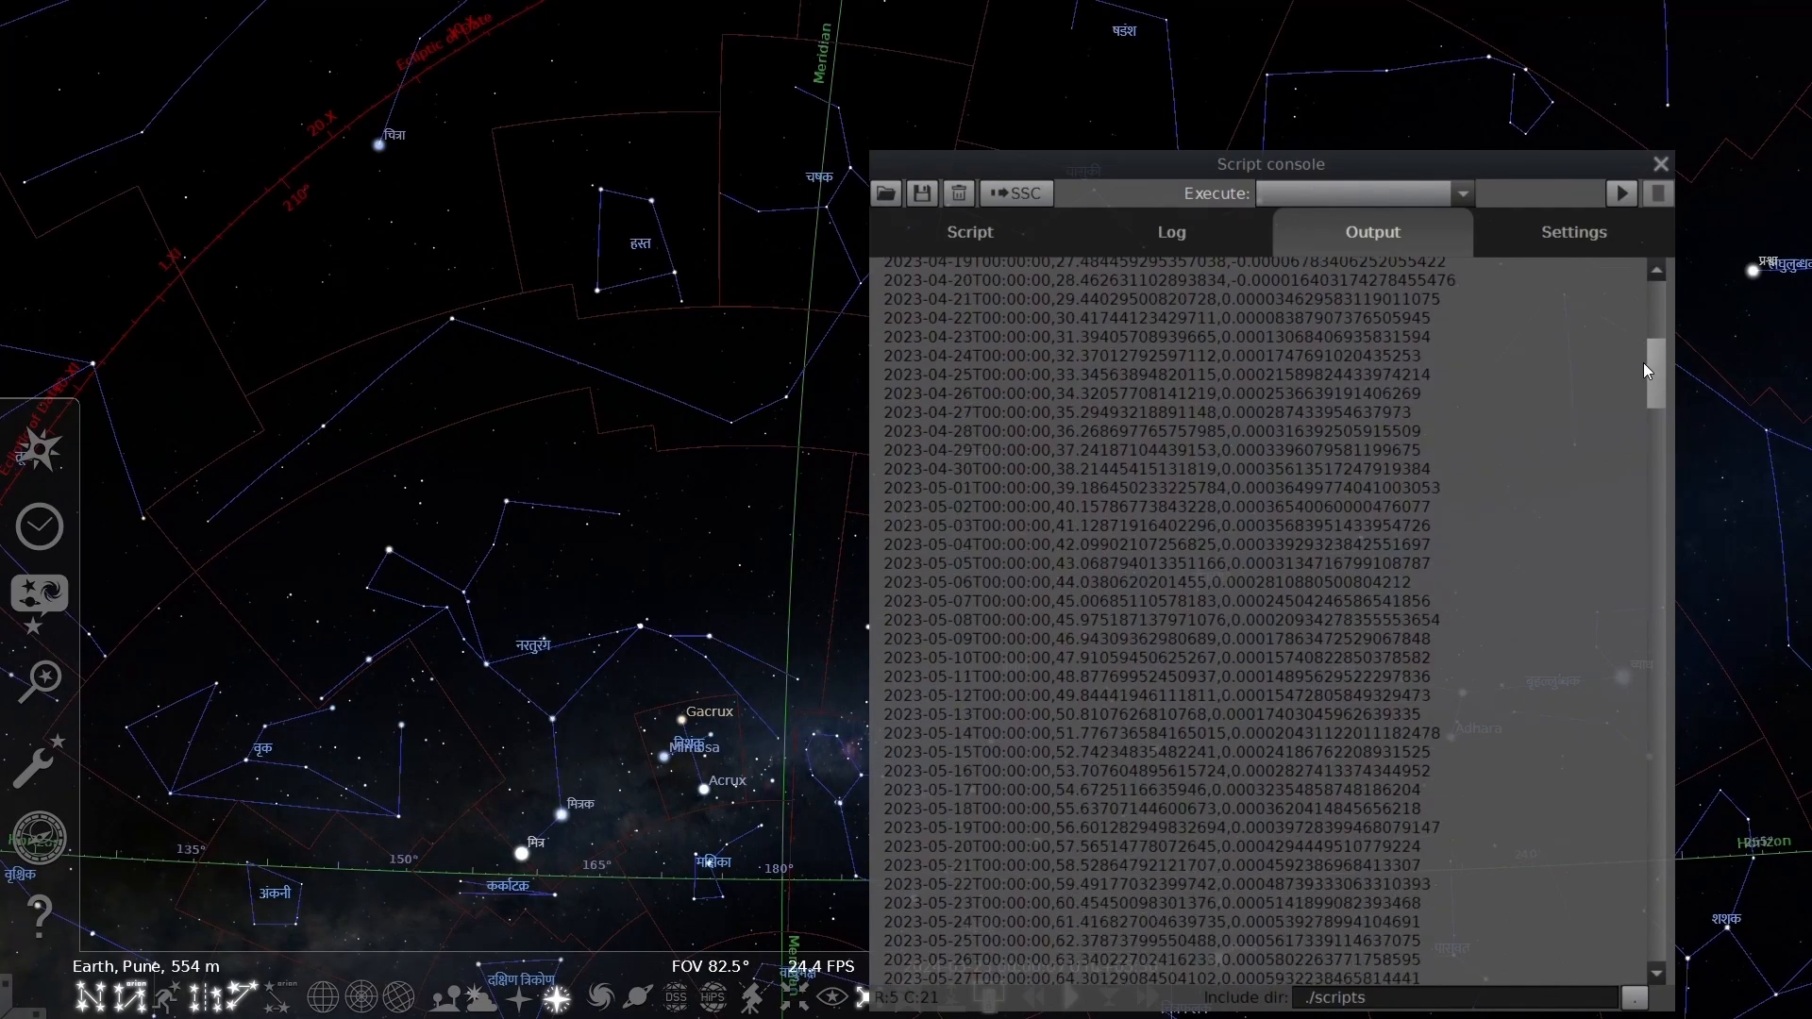
pyautogui.scroll(-3)
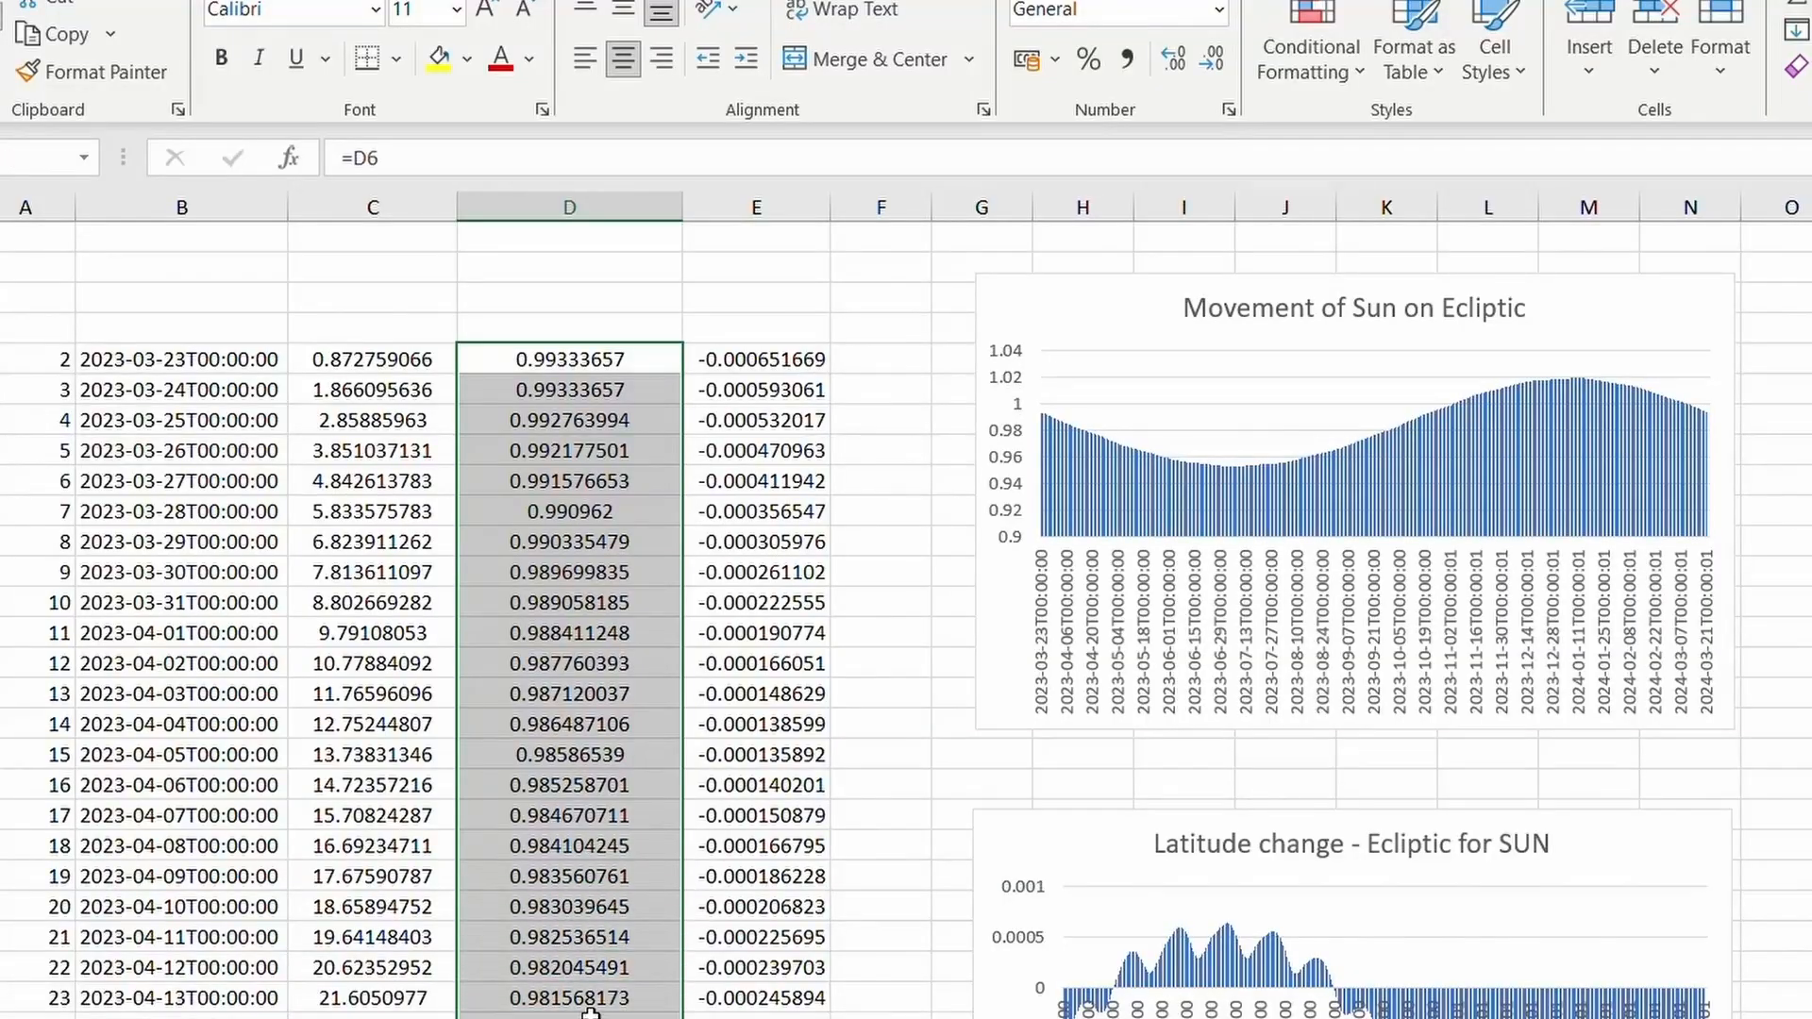
pyautogui.click(568, 602)
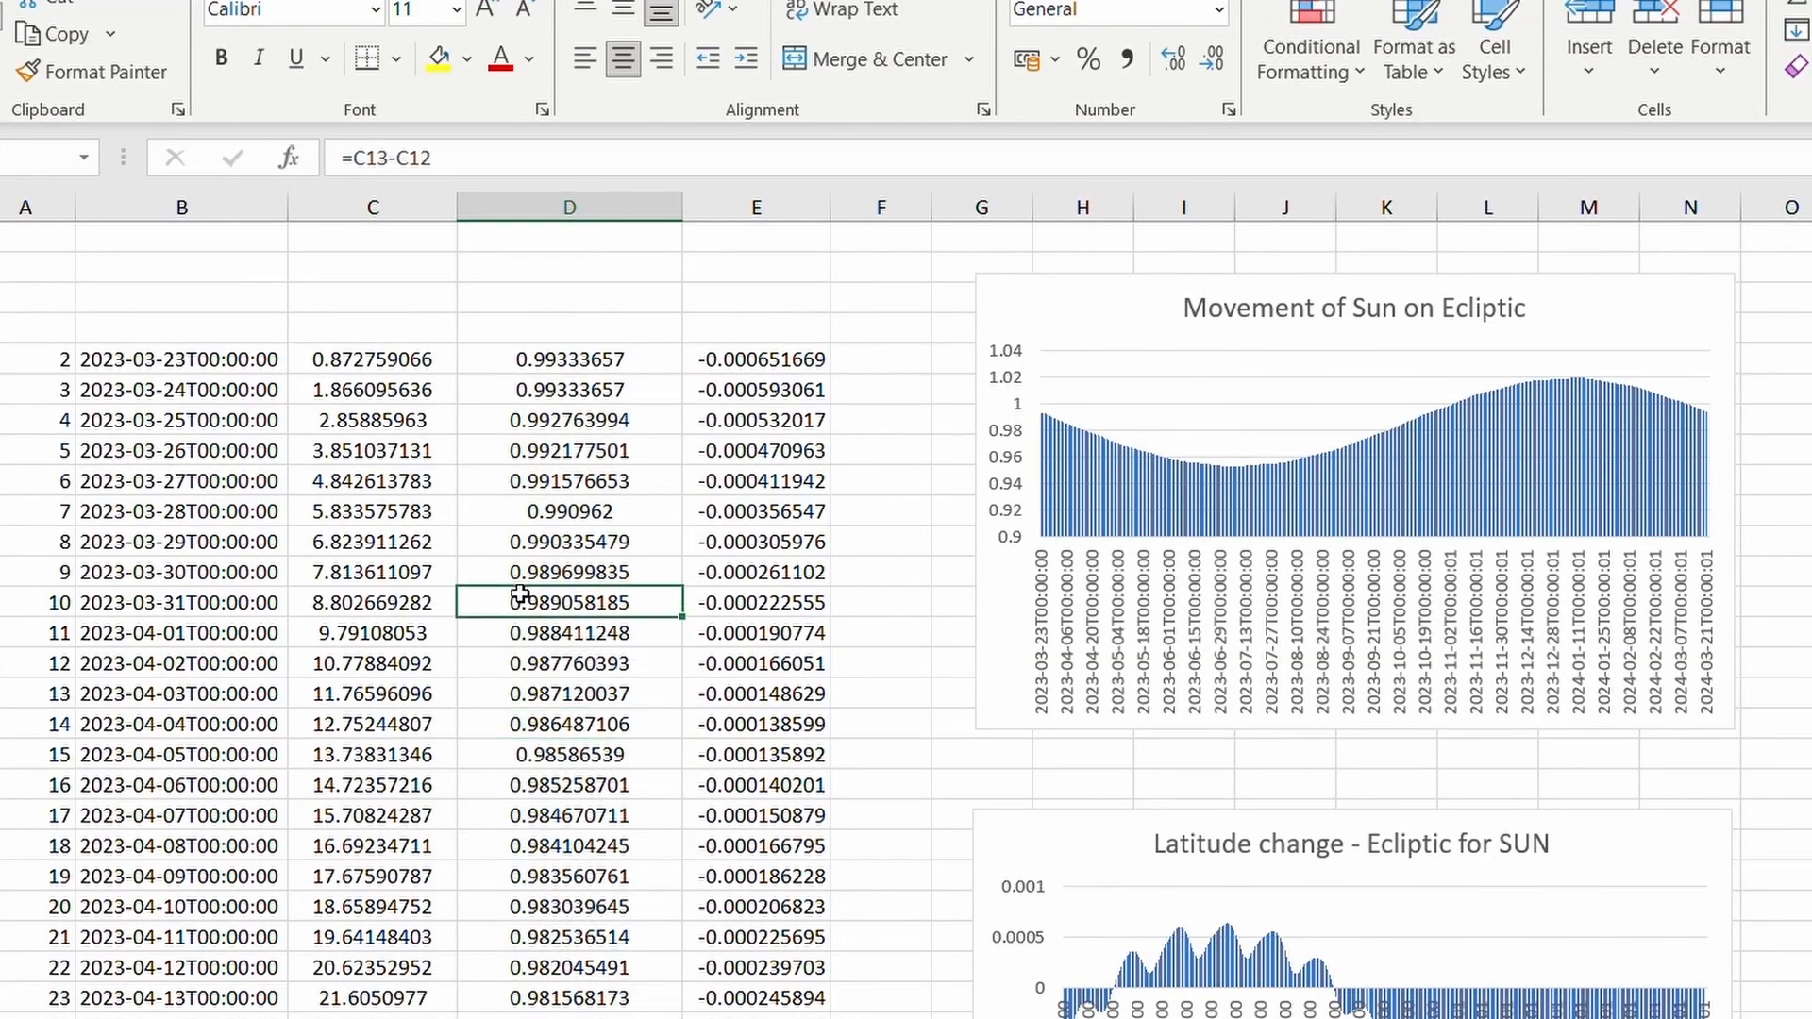
pyautogui.scroll(-3)
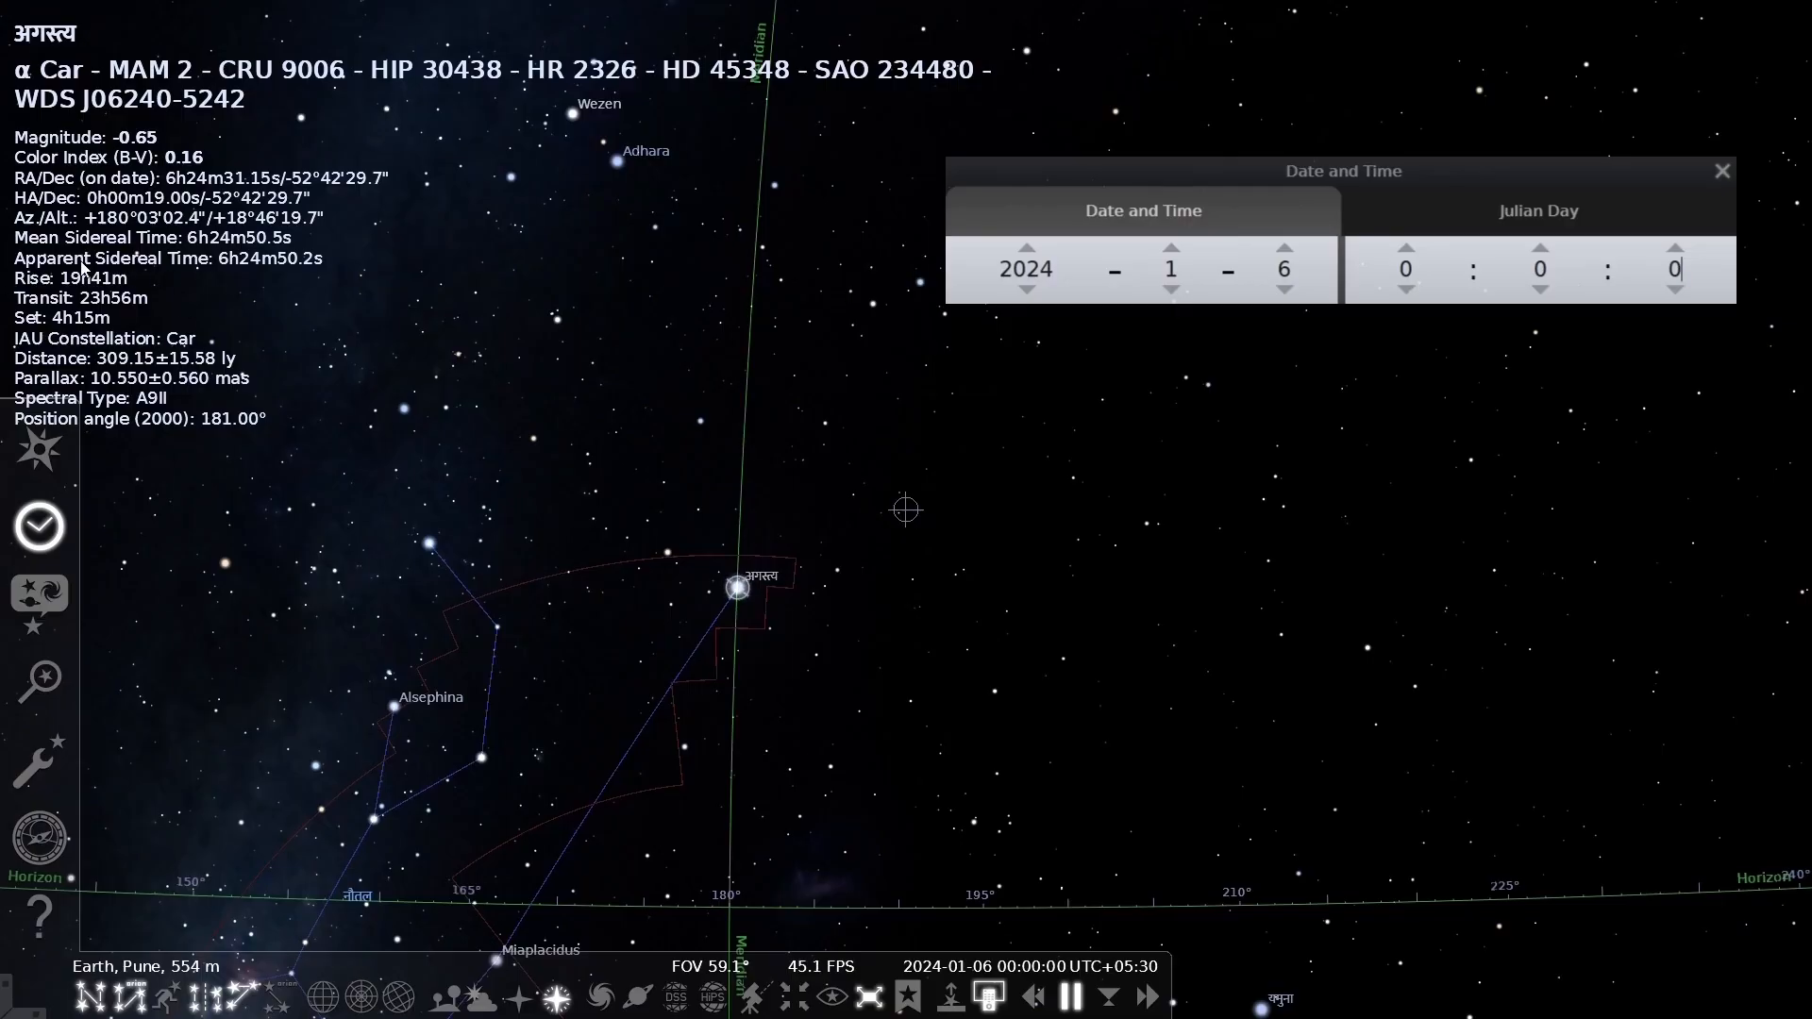
pyautogui.moveTo(93, 414)
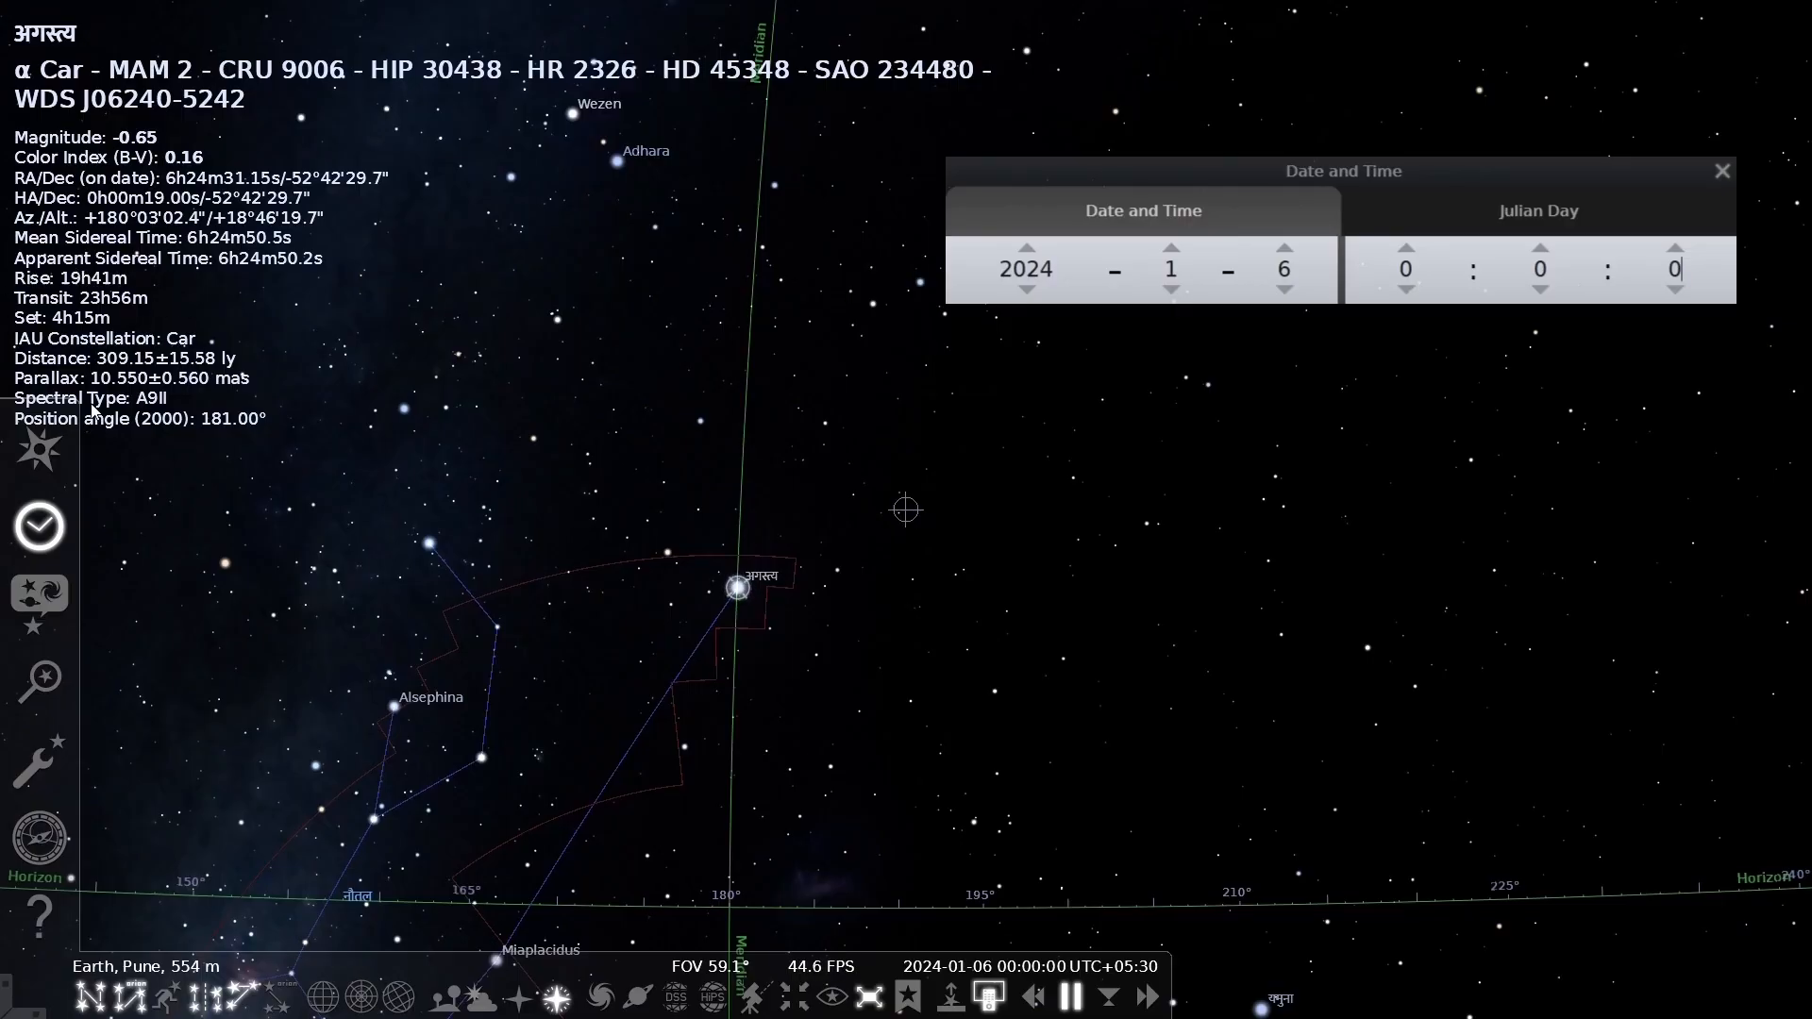
pyautogui.moveTo(1286, 333)
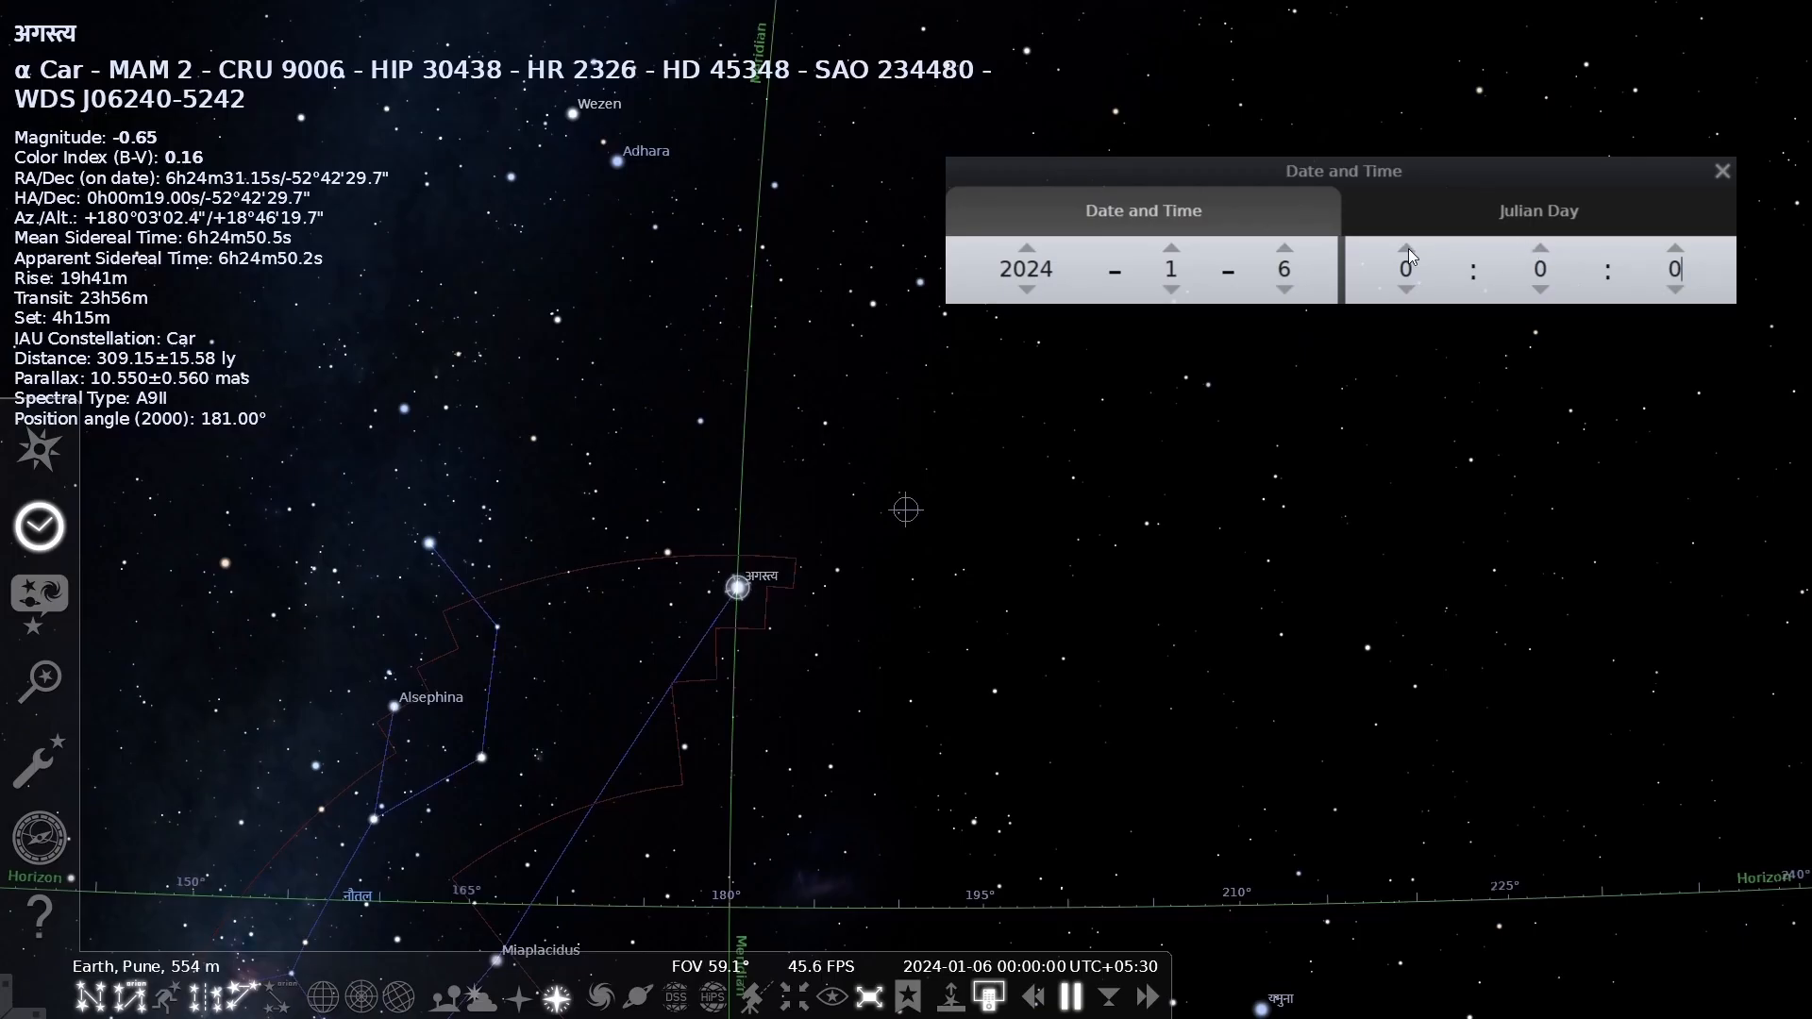
# - Set the simulated time to 23:56:00 on 6 January 2024, bringing Canopus back to the meridian
pyautogui.click(1405, 248)
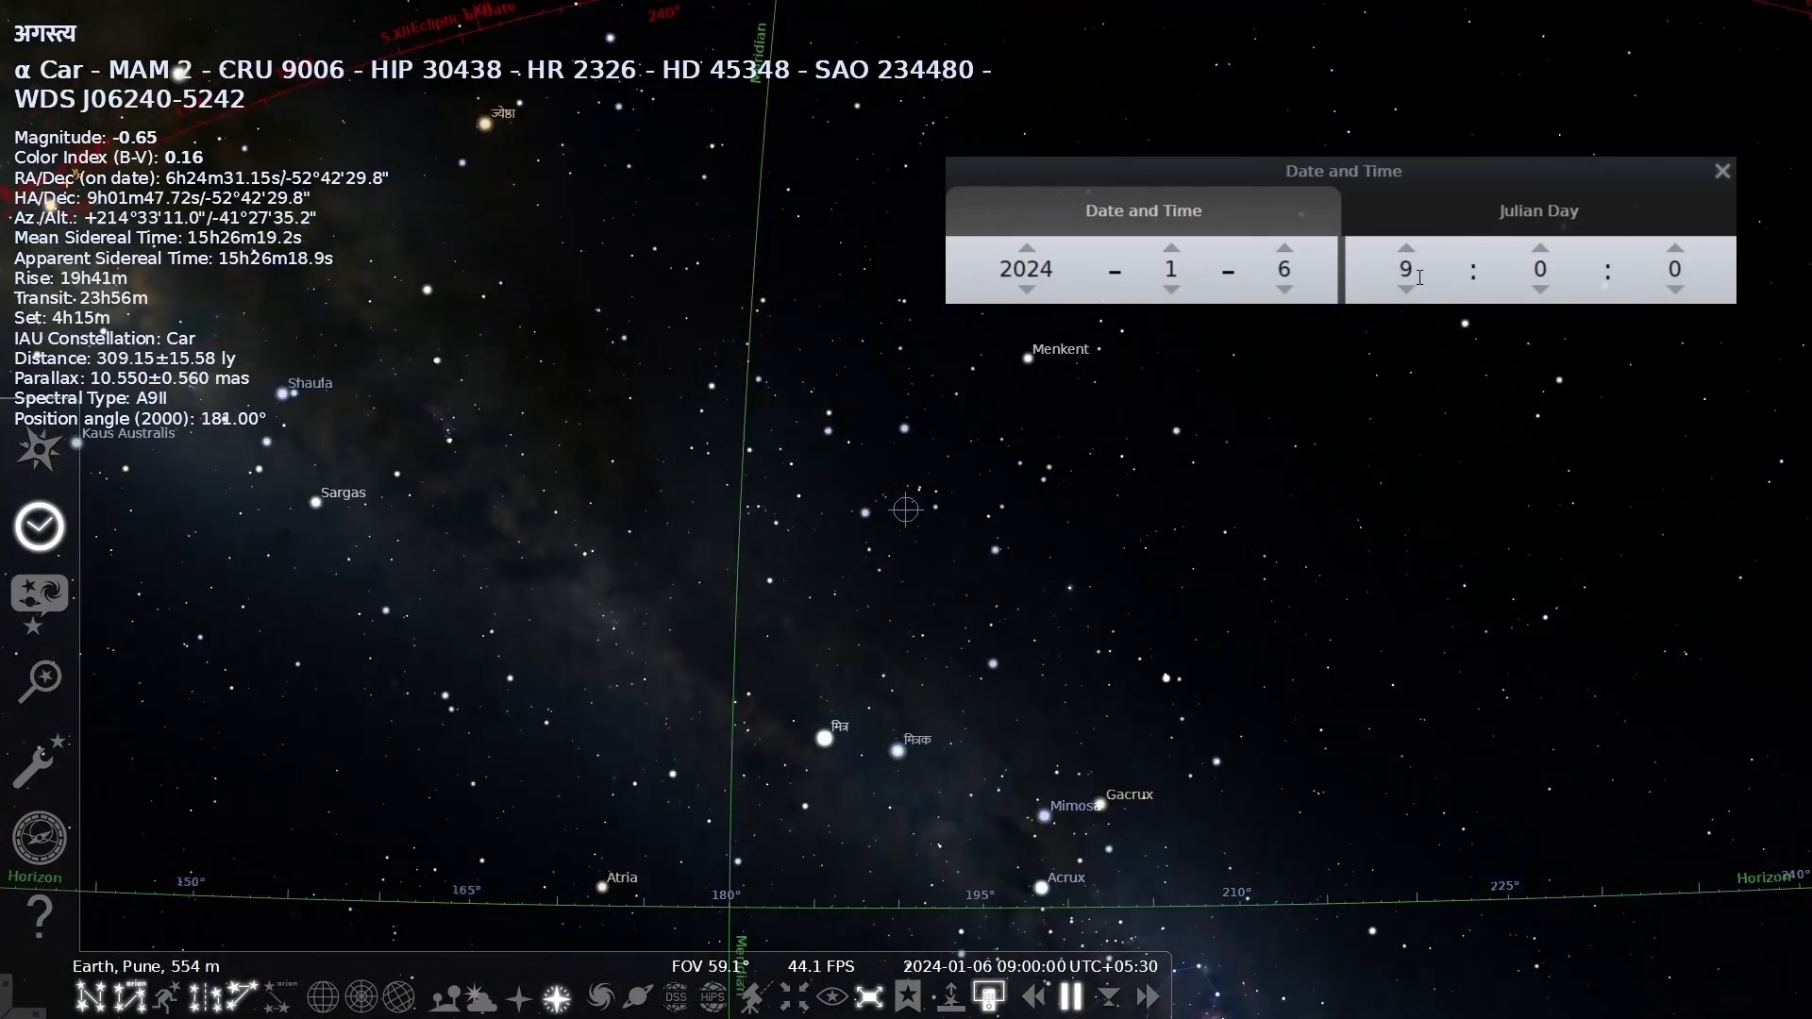
pyautogui.click(1402, 243)
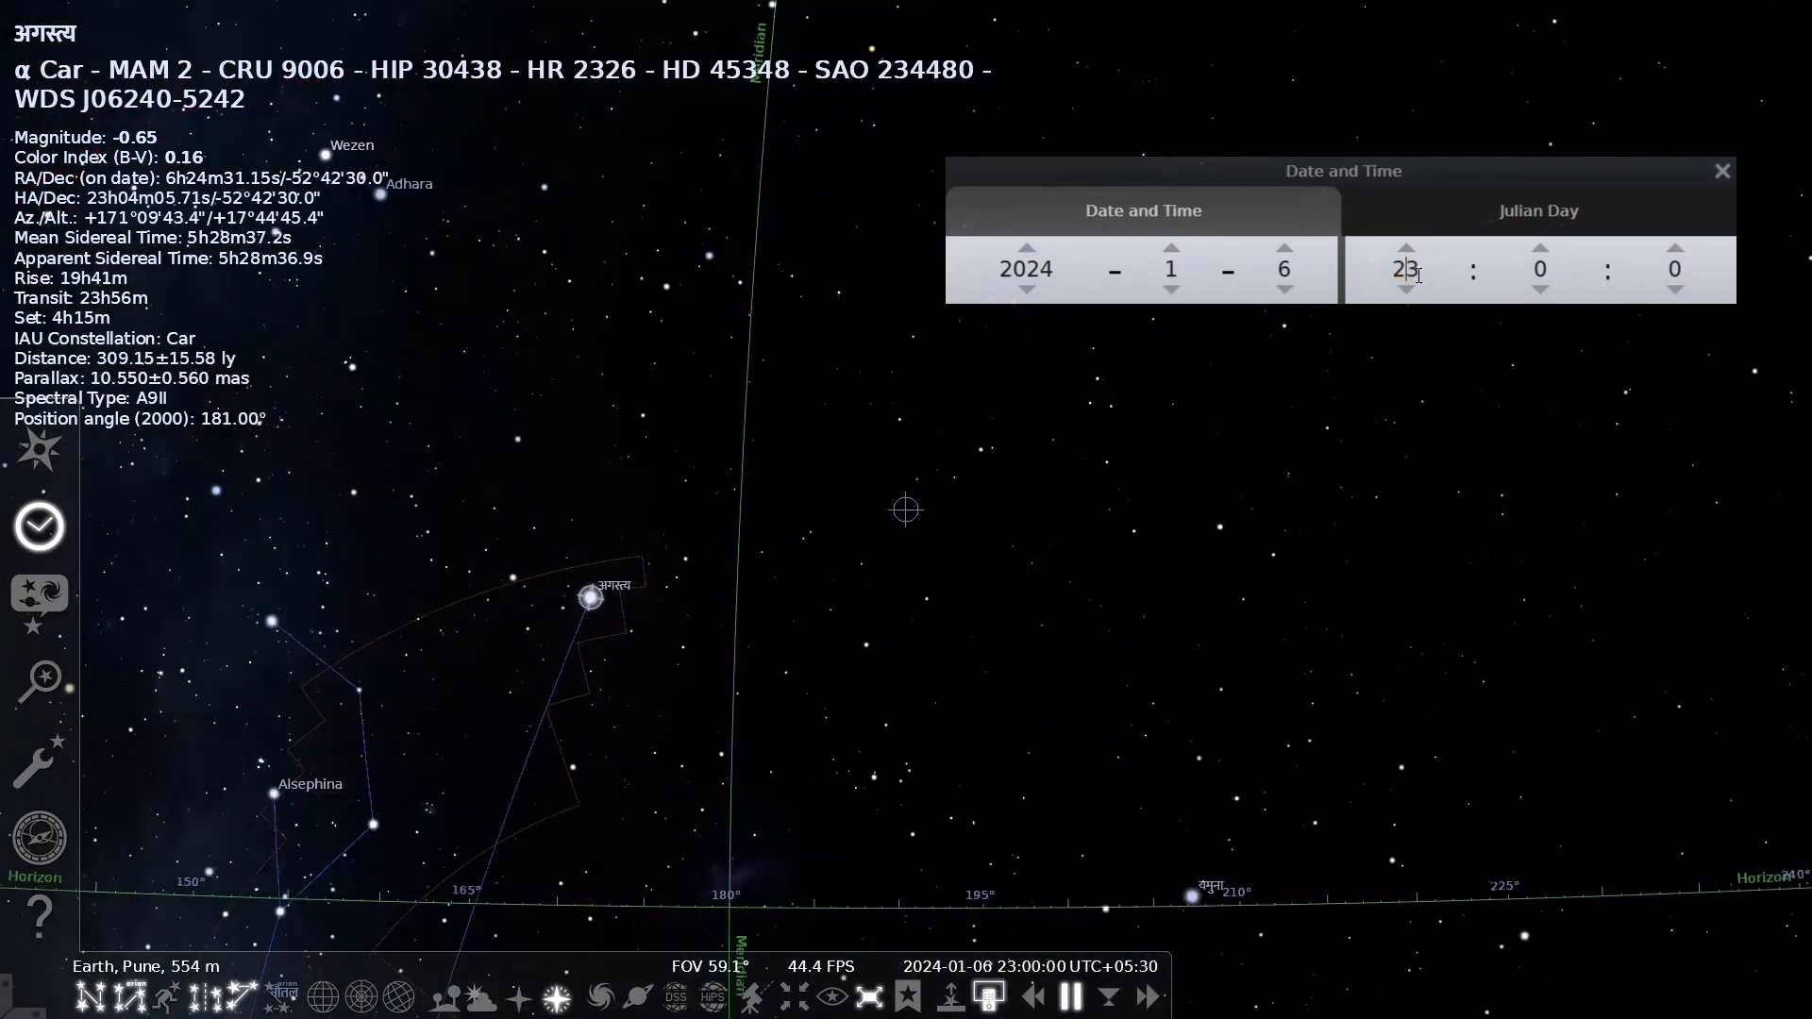
pyautogui.click(1538, 266)
pyautogui.write('56')
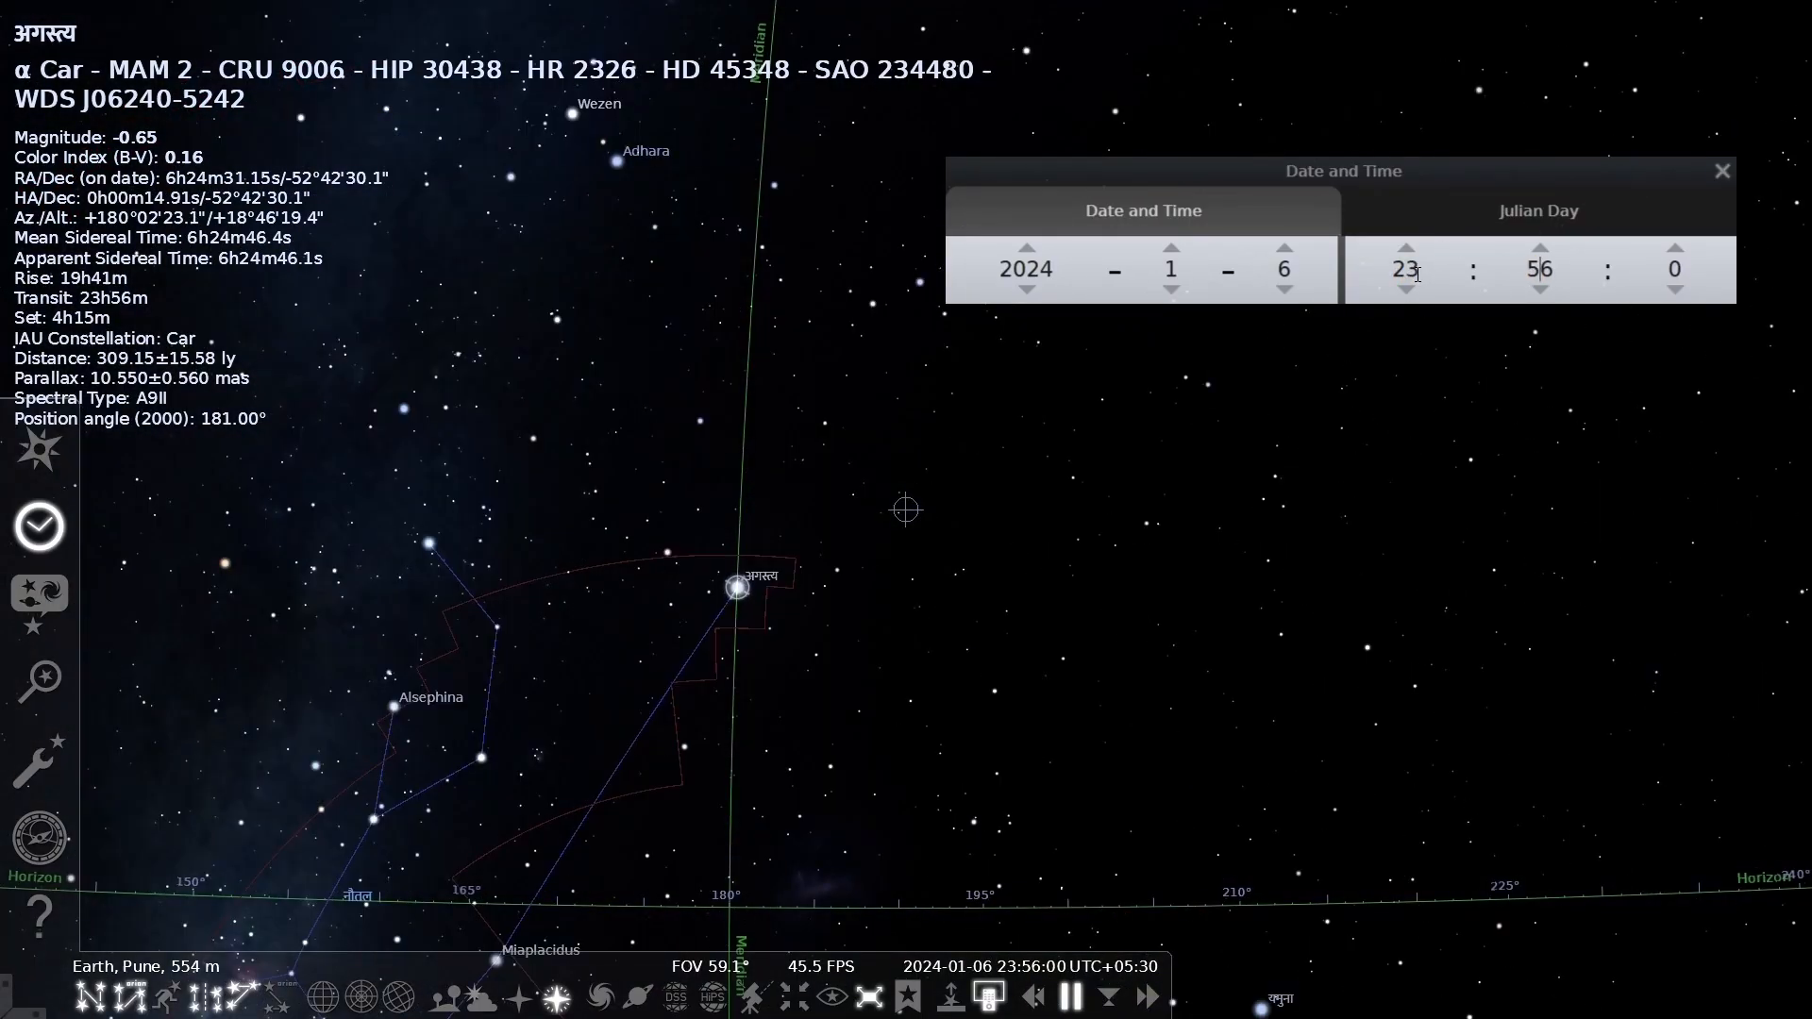
pyautogui.click(1675, 268)
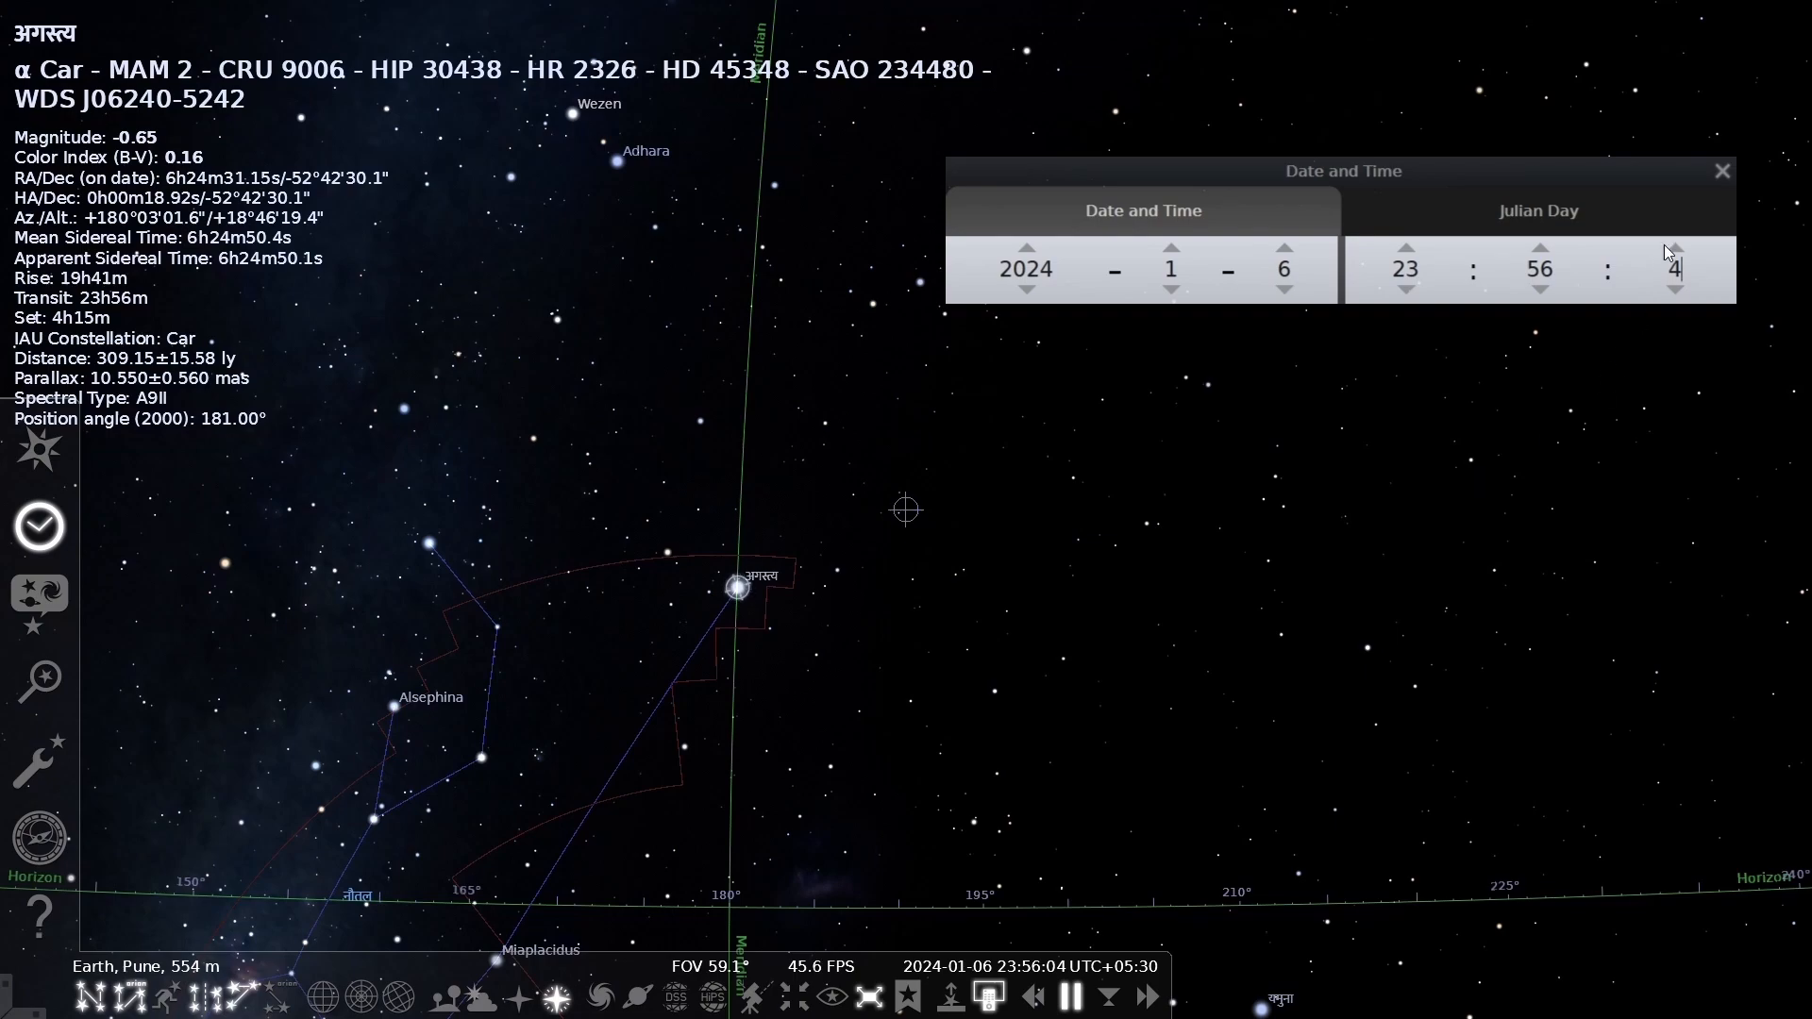
pyautogui.click(1675, 268)
pyautogui.write('0')
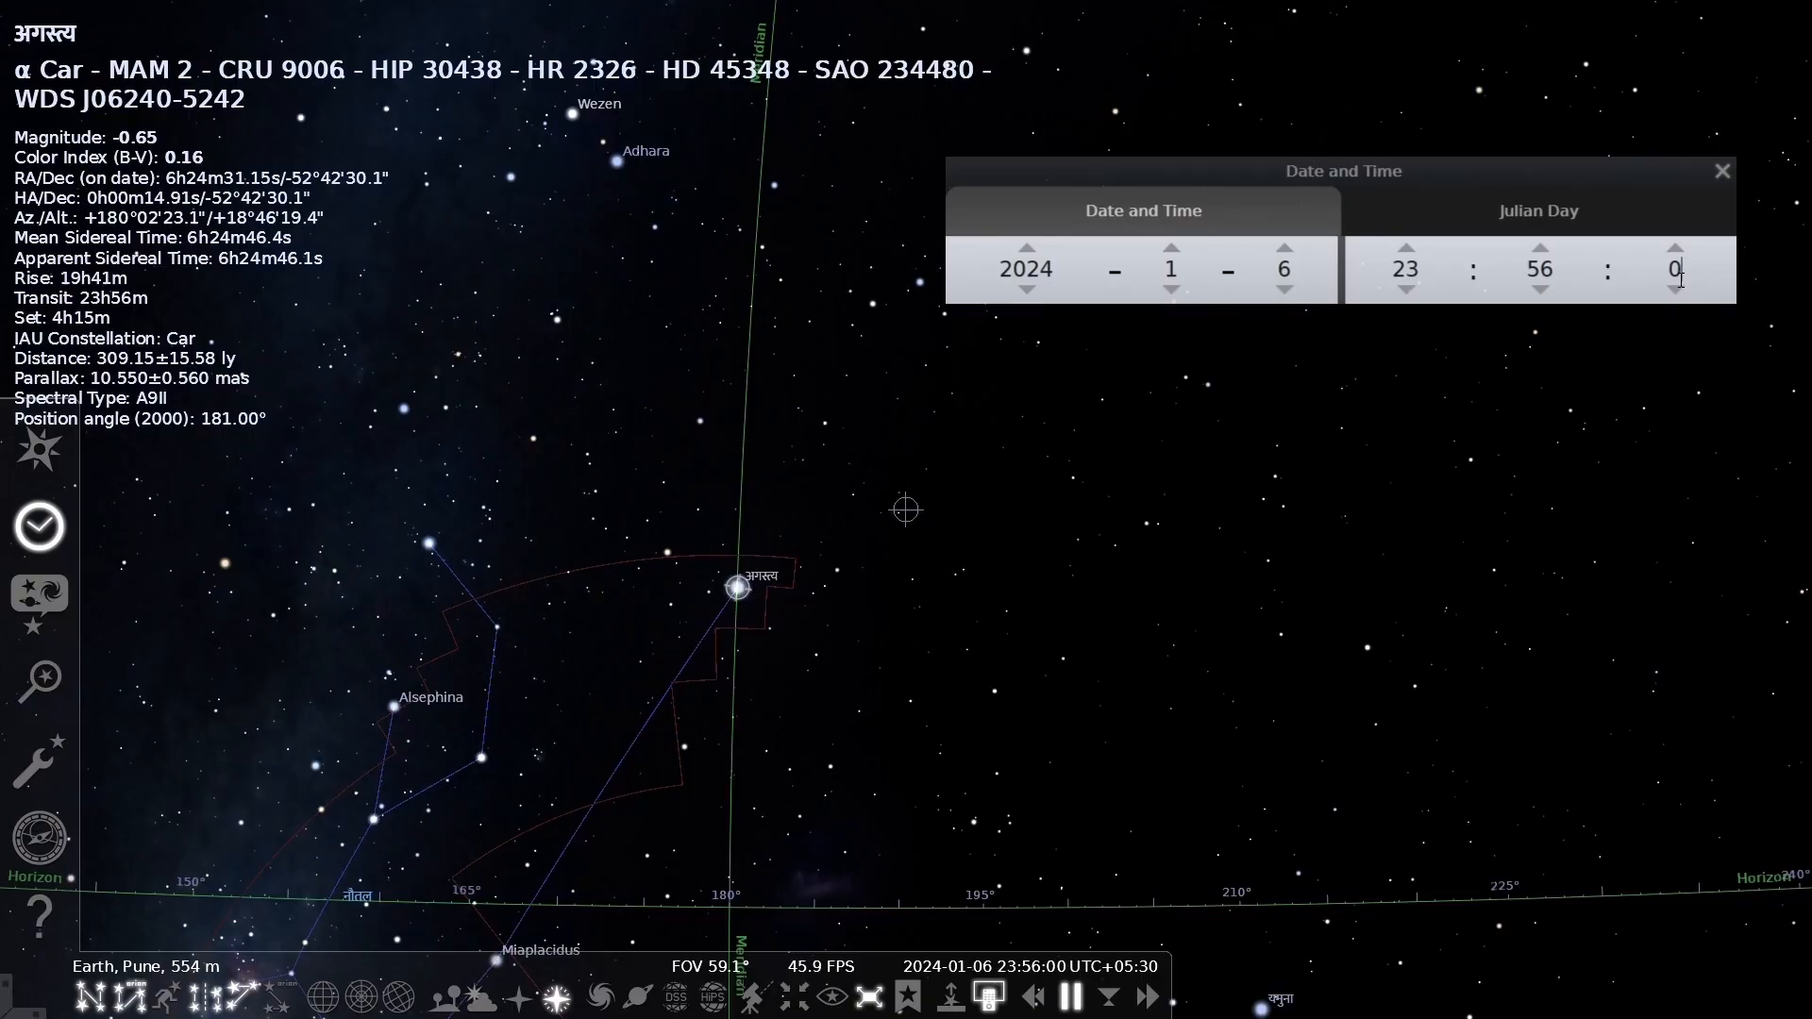
pyautogui.moveTo(1684, 136)
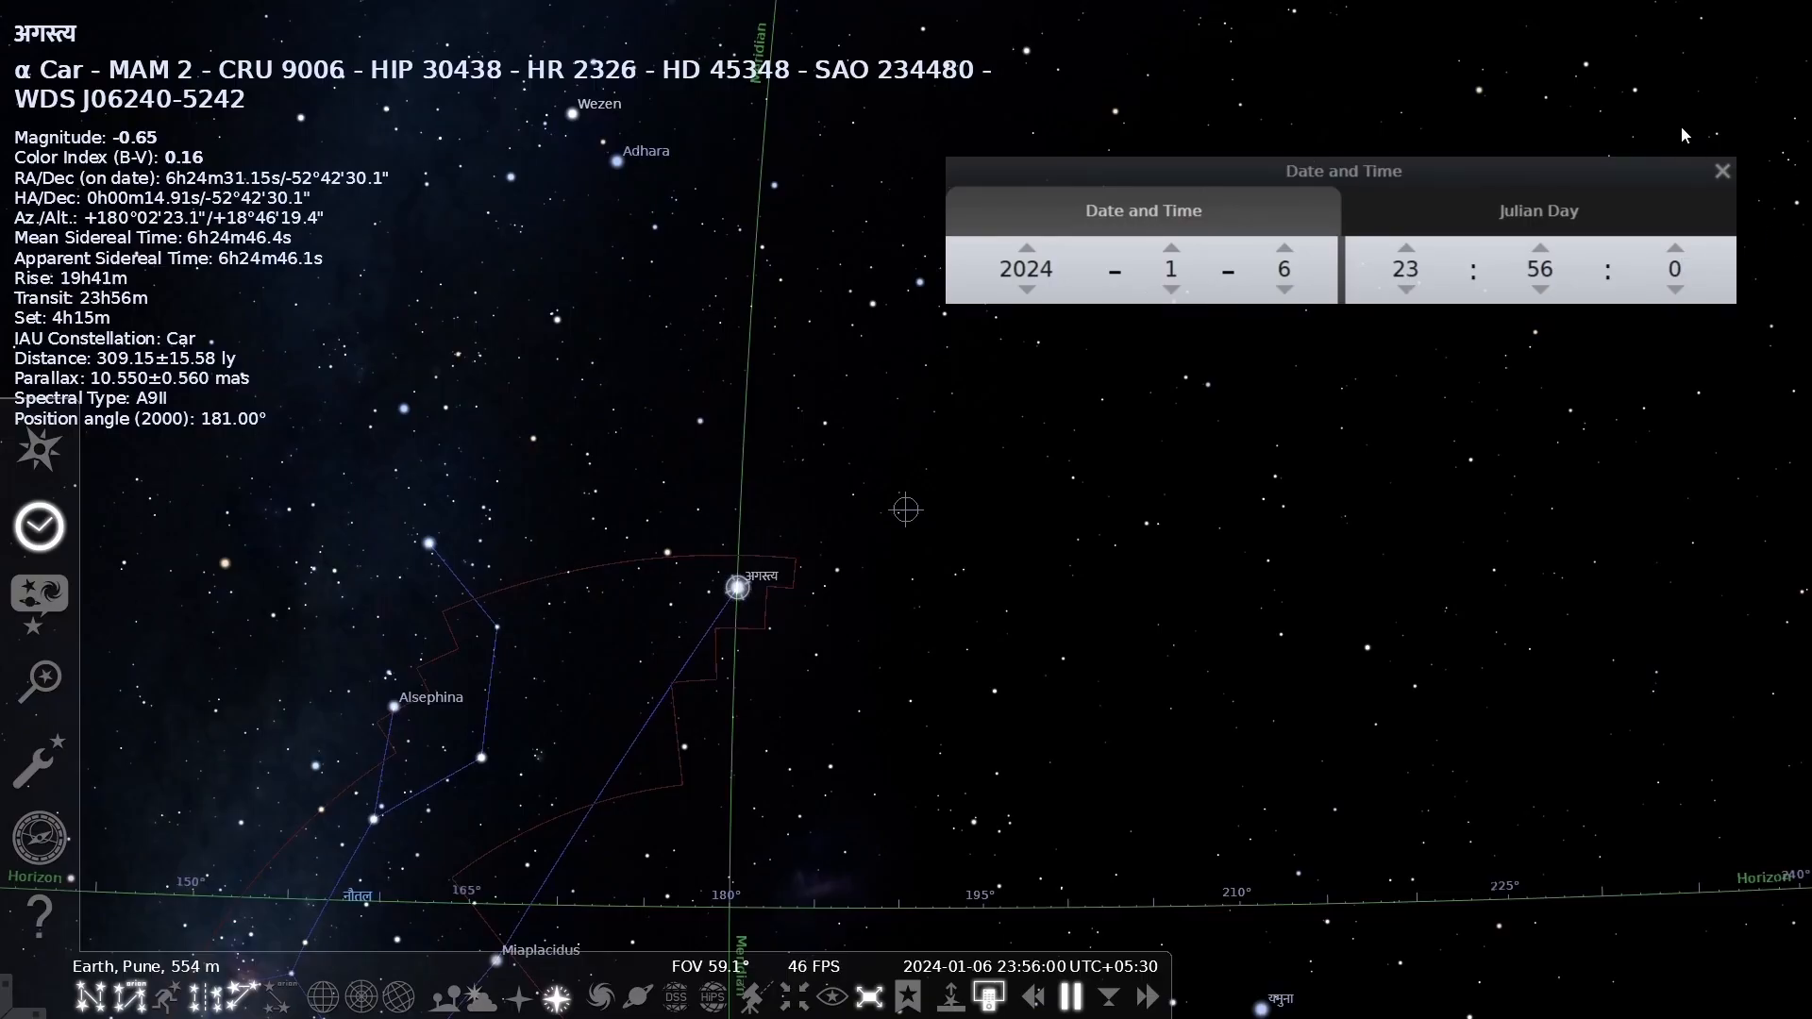